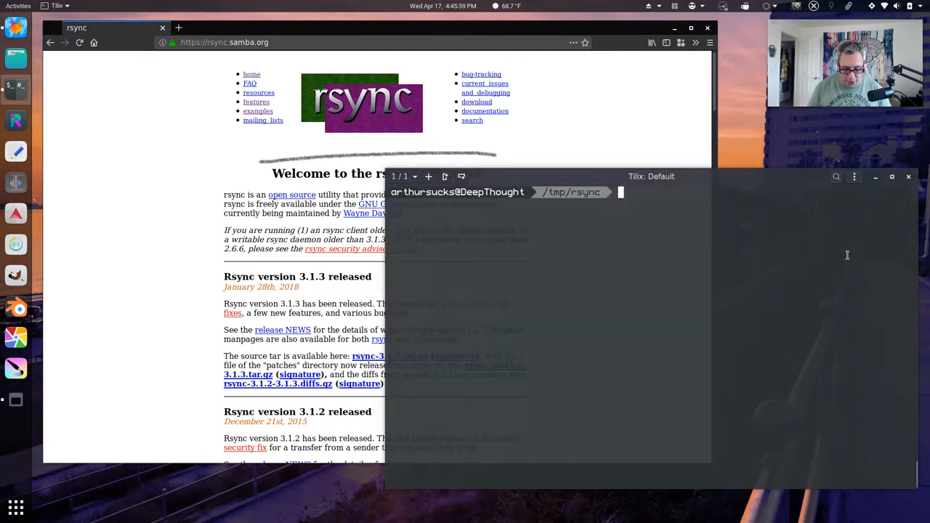
- Run `tree .` in /tmp/rsync to list folders 01 and 02 with hotdog.md and taco.md
key("Return")
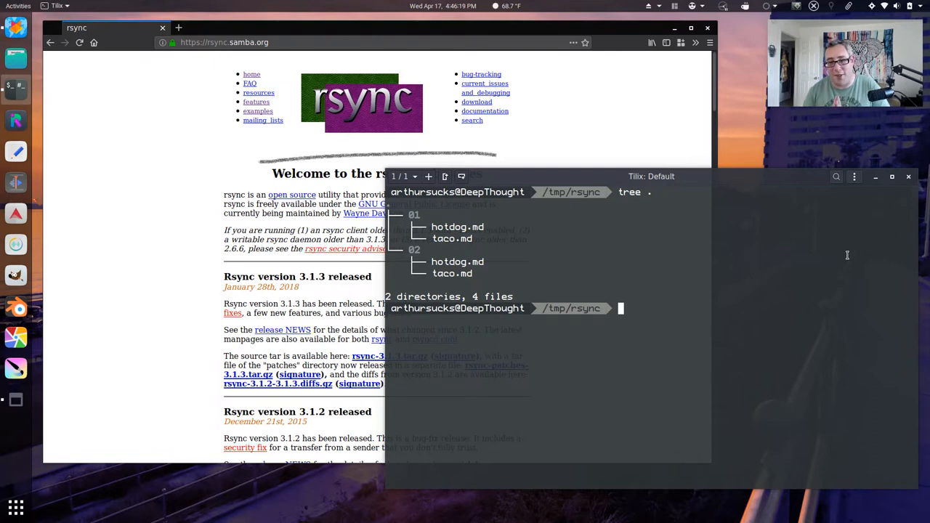
- Remove 02/taco.md, then rerun `tree .` showing 2 directories and 3 files
type("rm")
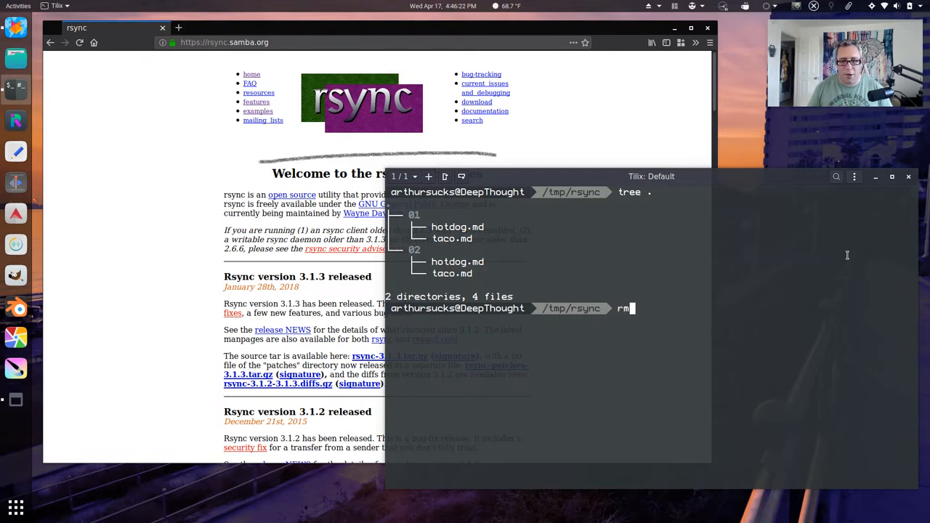
type("0")
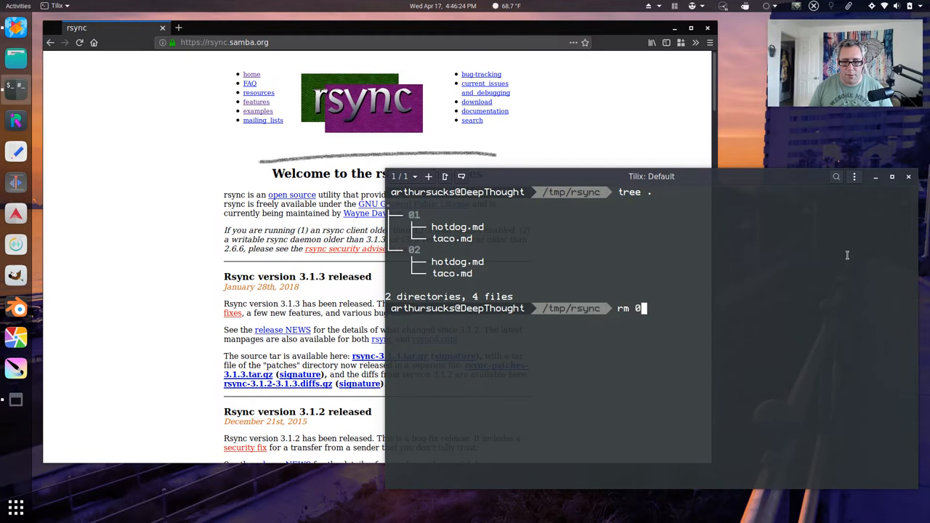
type("2/")
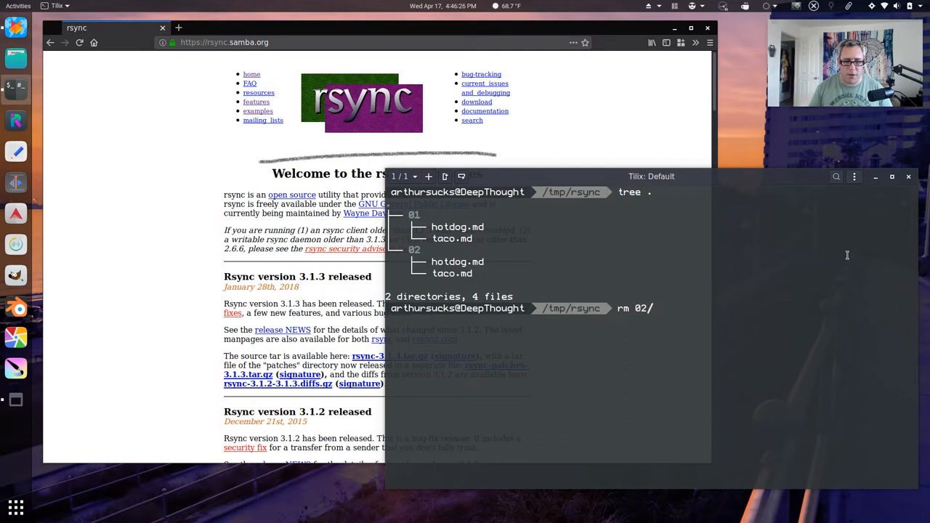
key("Return")
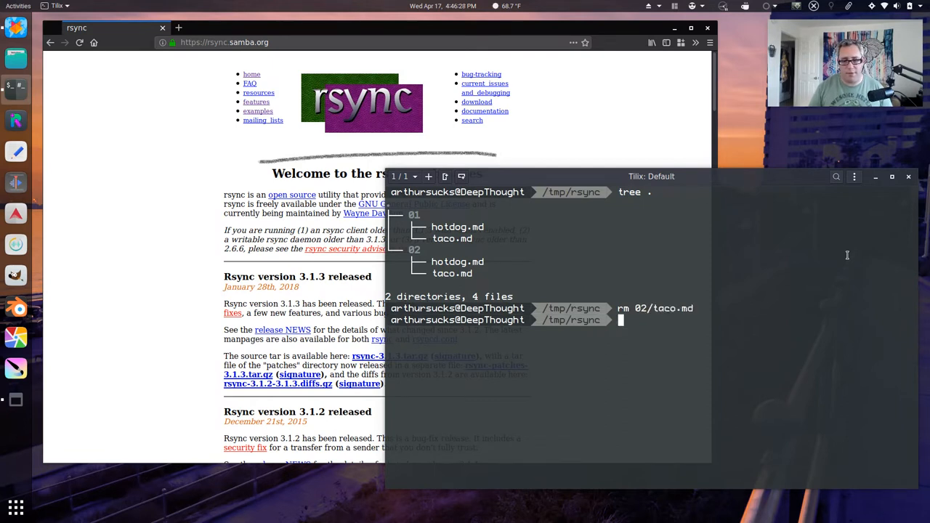
key("Return")
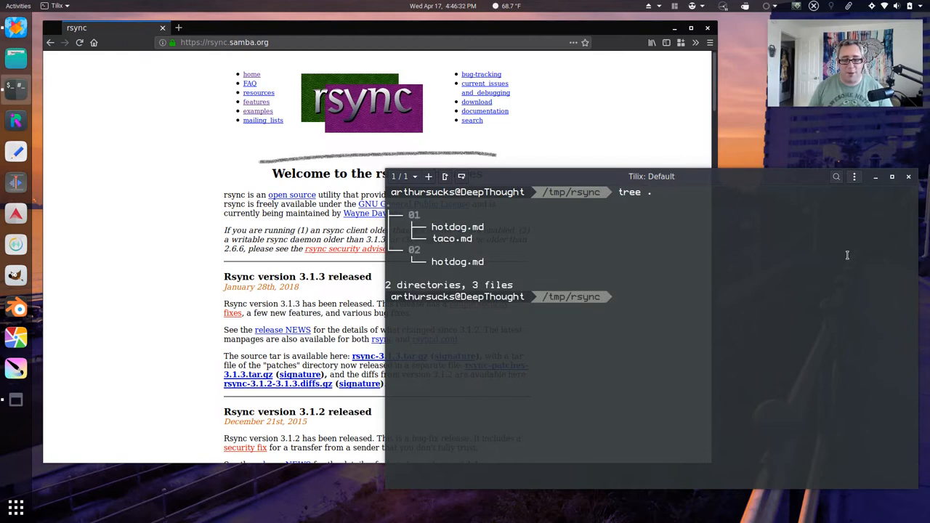
- Run `rsync -vr 01/. 02/` so taco.md returns to folder 02
type("rsy")
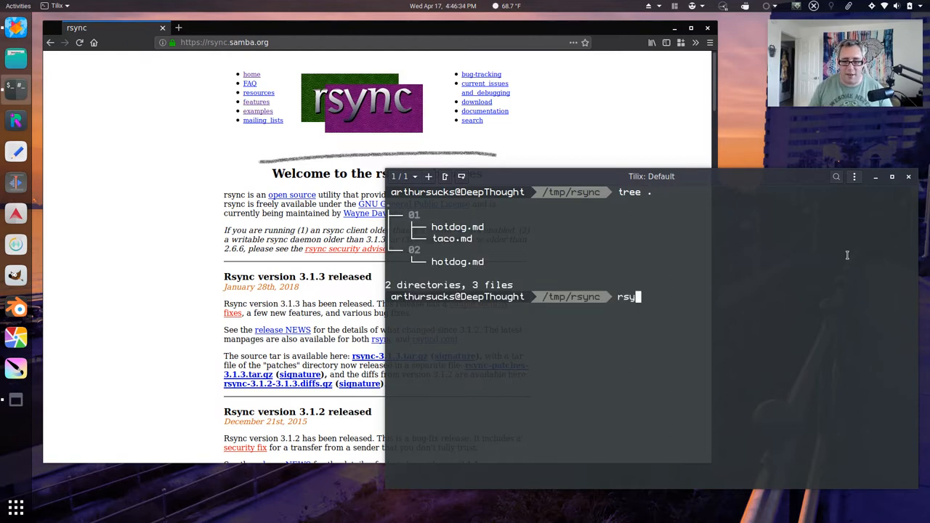
type("nc -v")
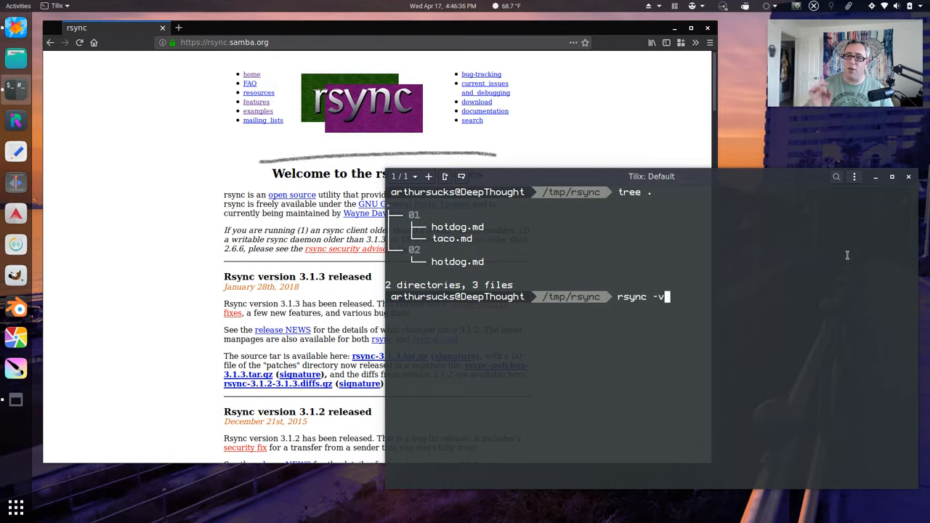
type("r")
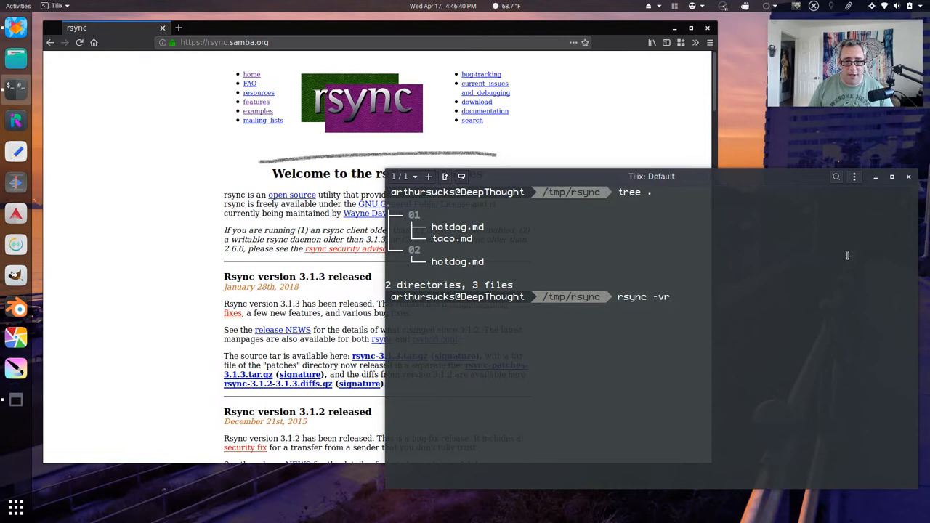
type("01/")
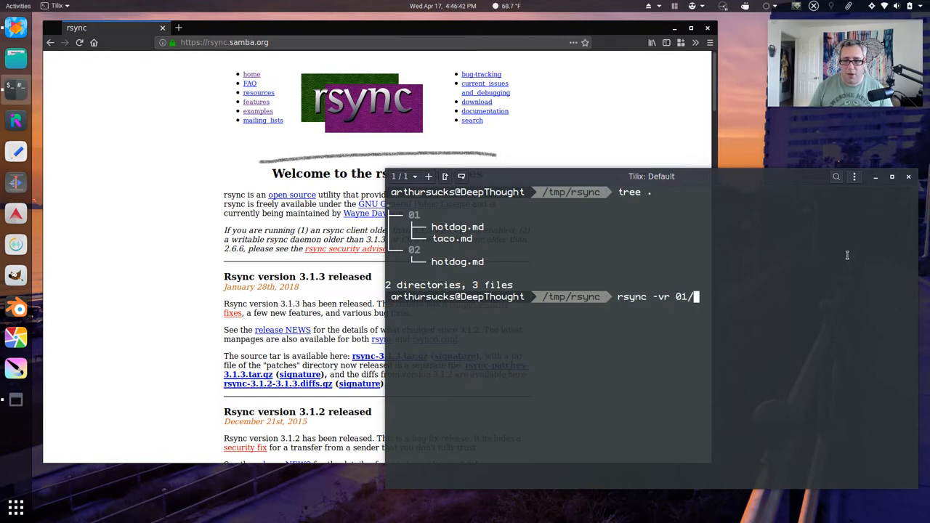
type(". 02/")
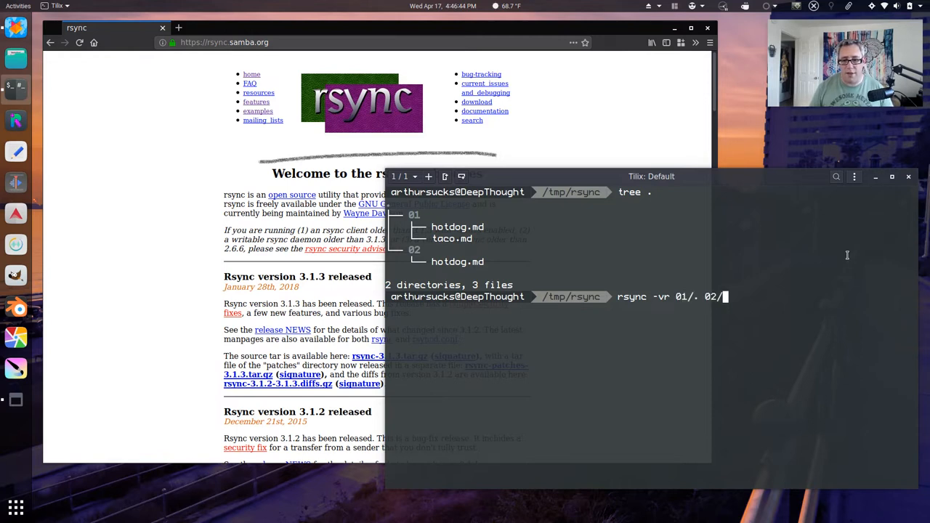
key("Return")
type("tree .")
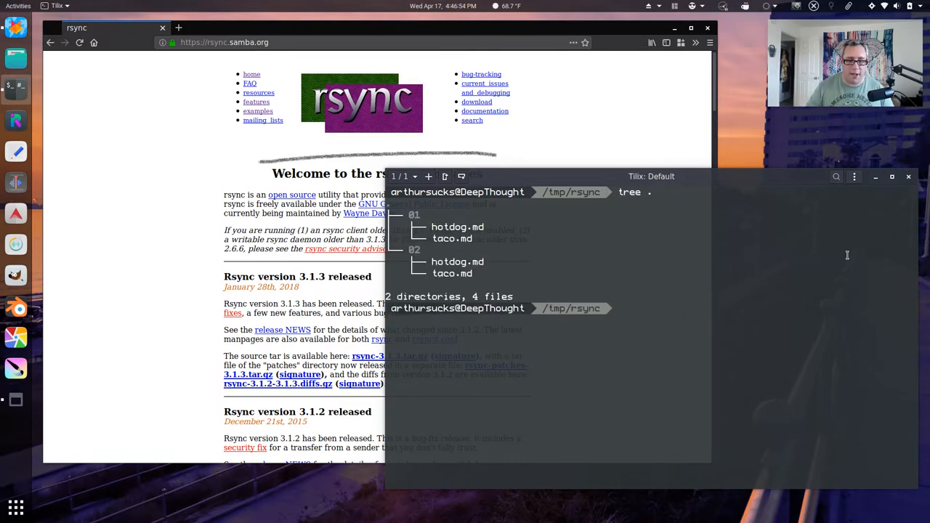
- Create an empty 02/hamburger.md with touch so 02 holds a file 01 lacks
type("toc")
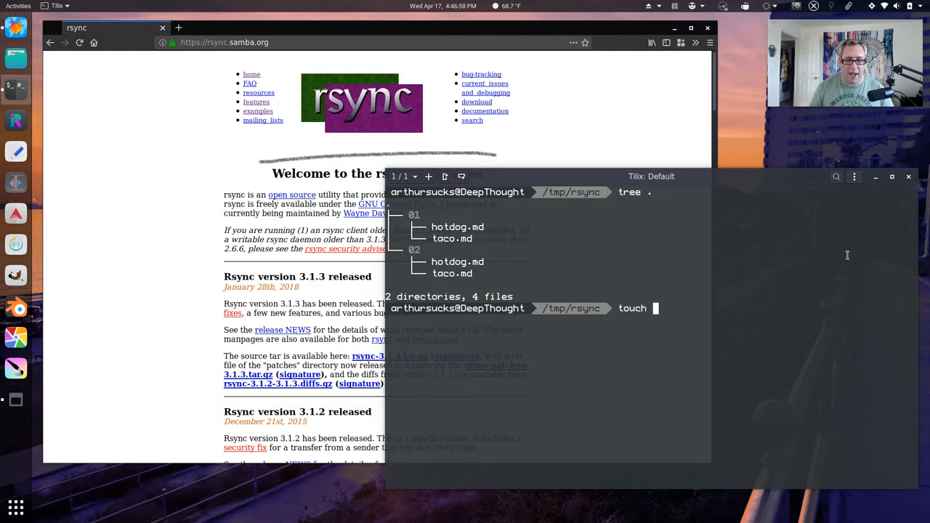
type("02")
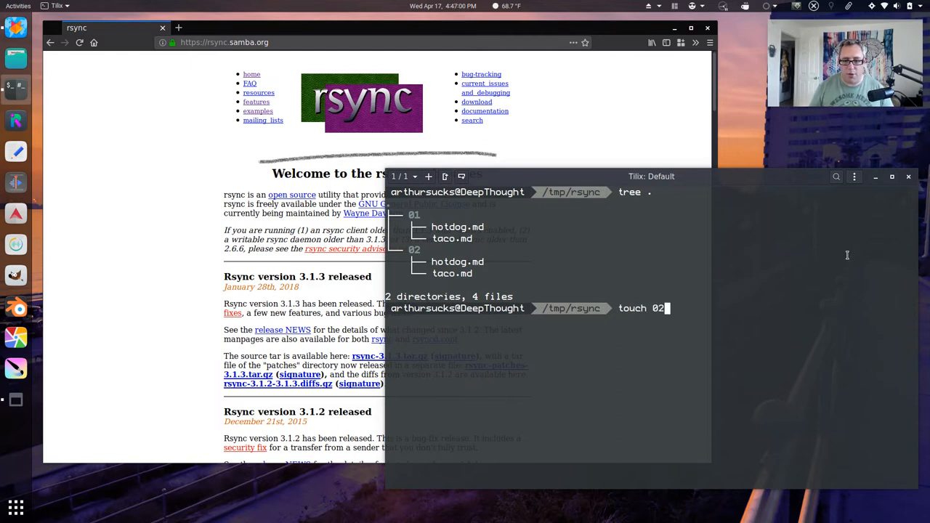
type("/ha")
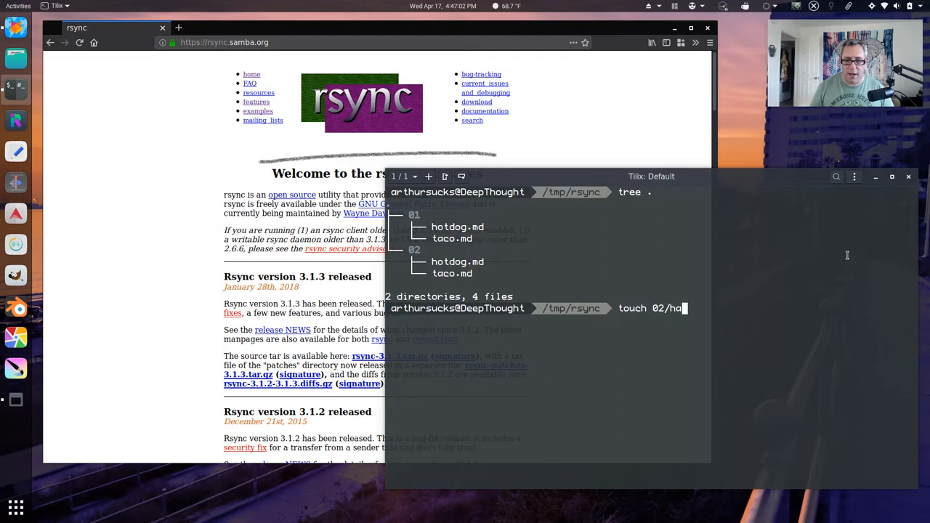
type("mburger.")
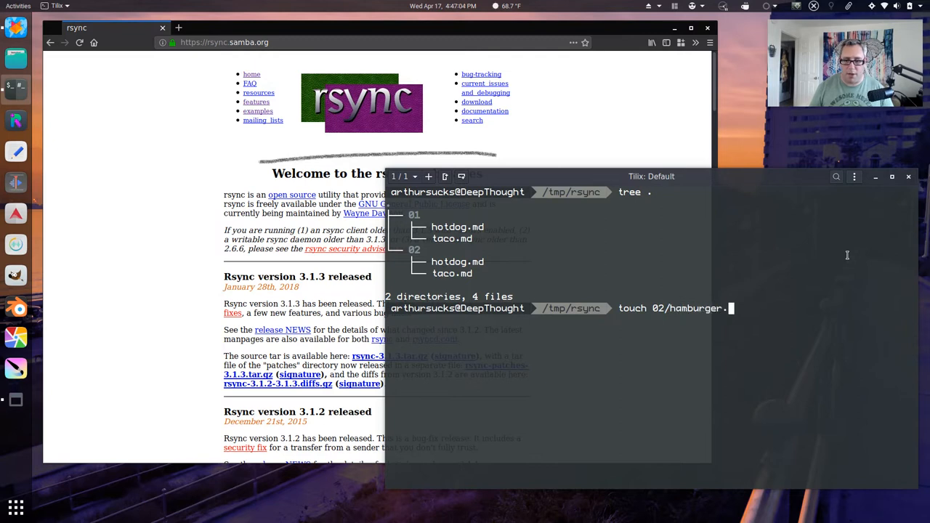
key("Return")
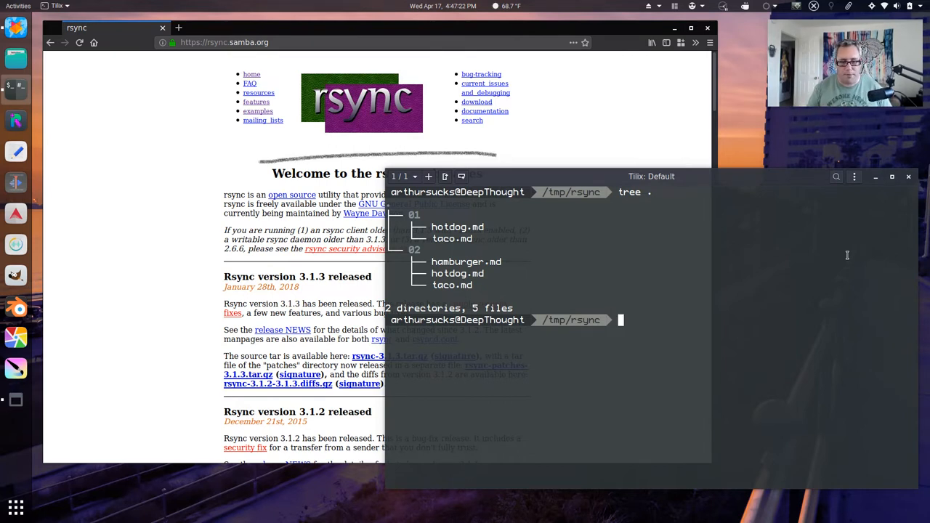
- Run `rsync -vr --delete 01/. 02/.` to remove hamburger.md from folder 02
type("rsync")
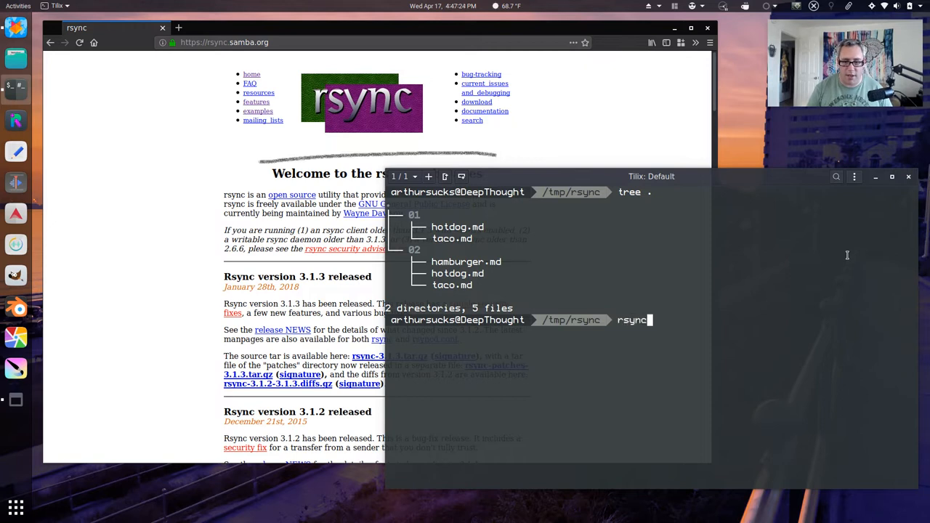
type("-vr --")
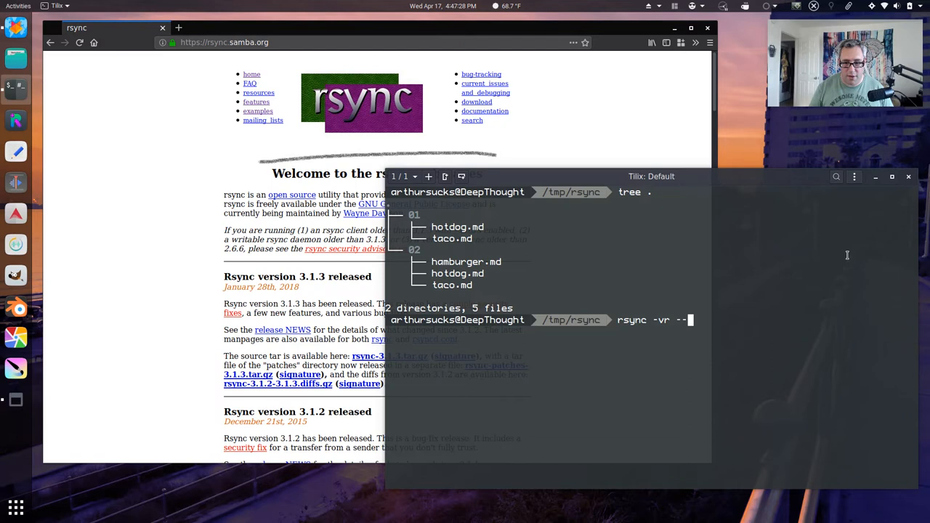
type("delete")
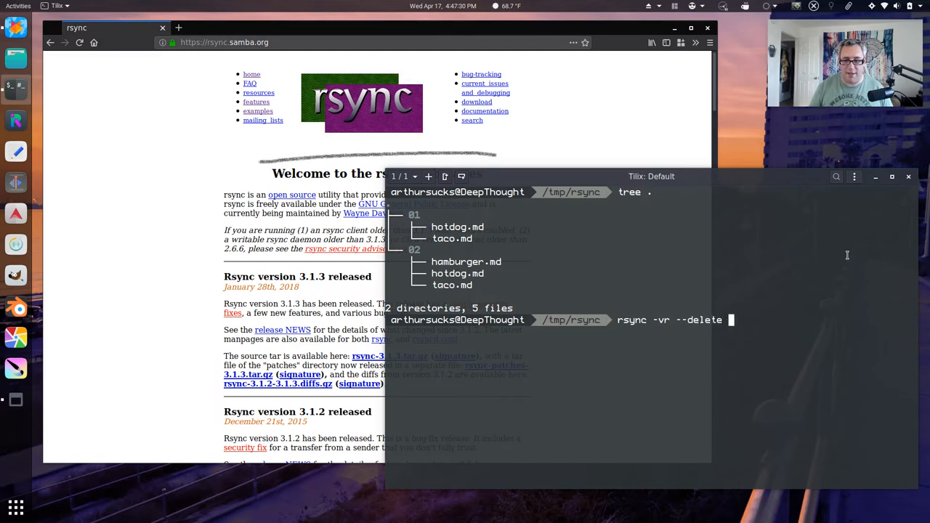
type("01")
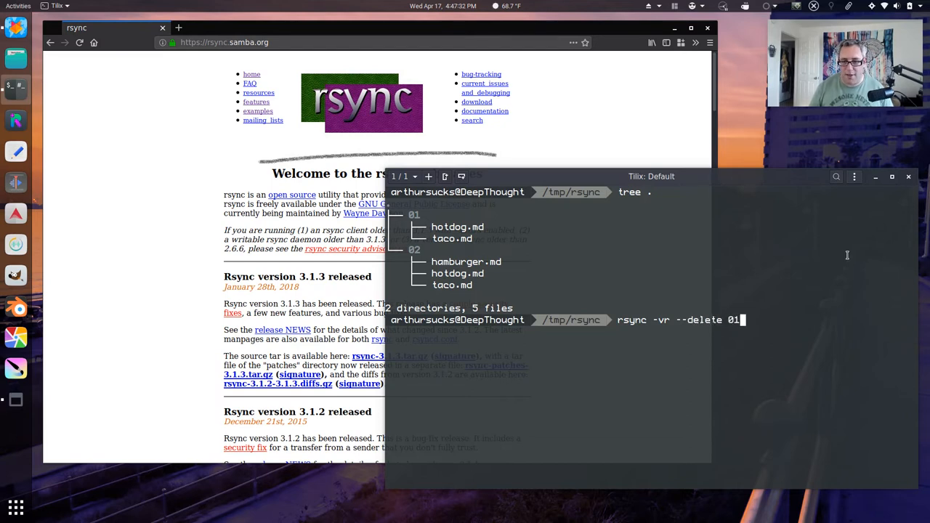
type("/. 02/")
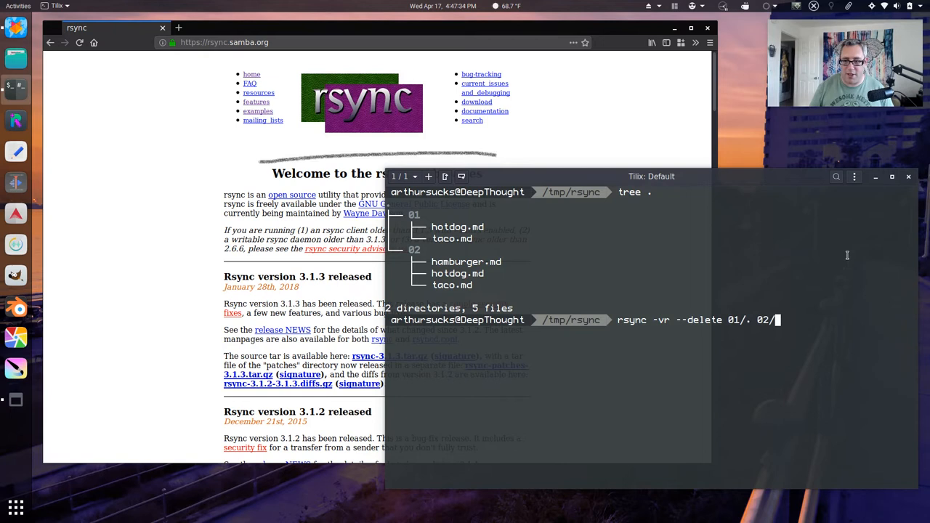
type(".")
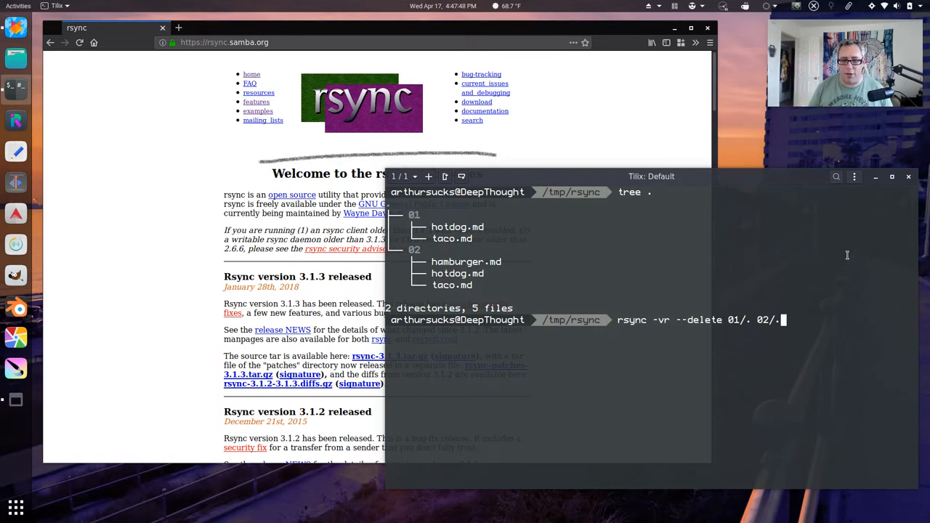
key("Return")
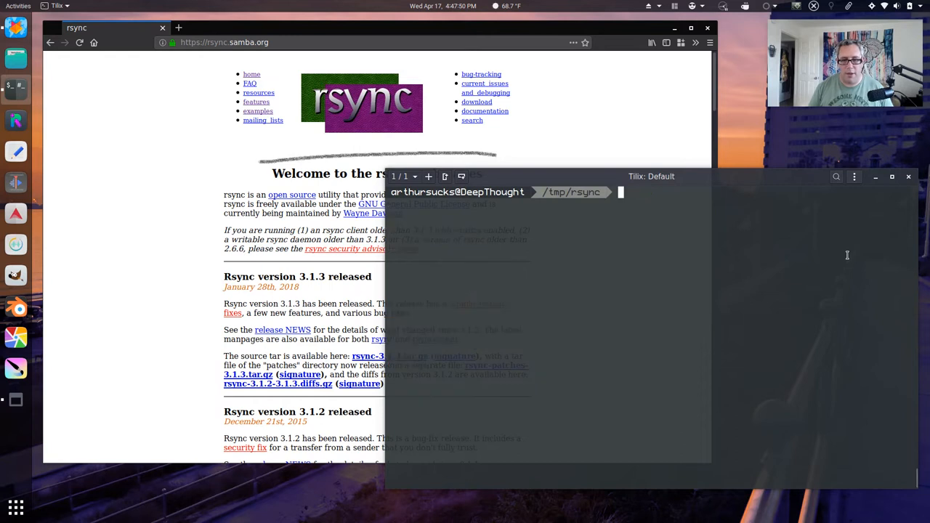